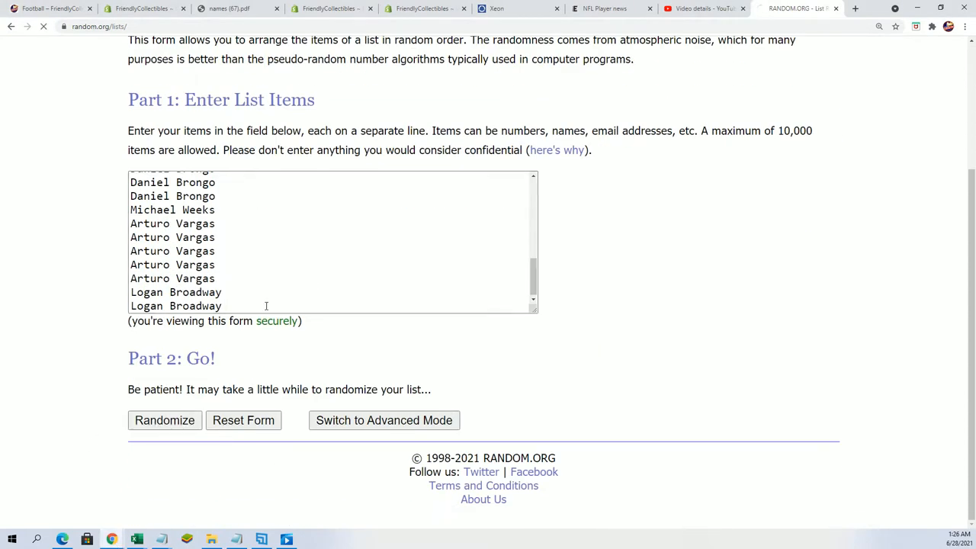
Randomize the 32 owner names and reshuffle them several more times with Again!
{"action": "left_click", "coordinate": [165, 421]}
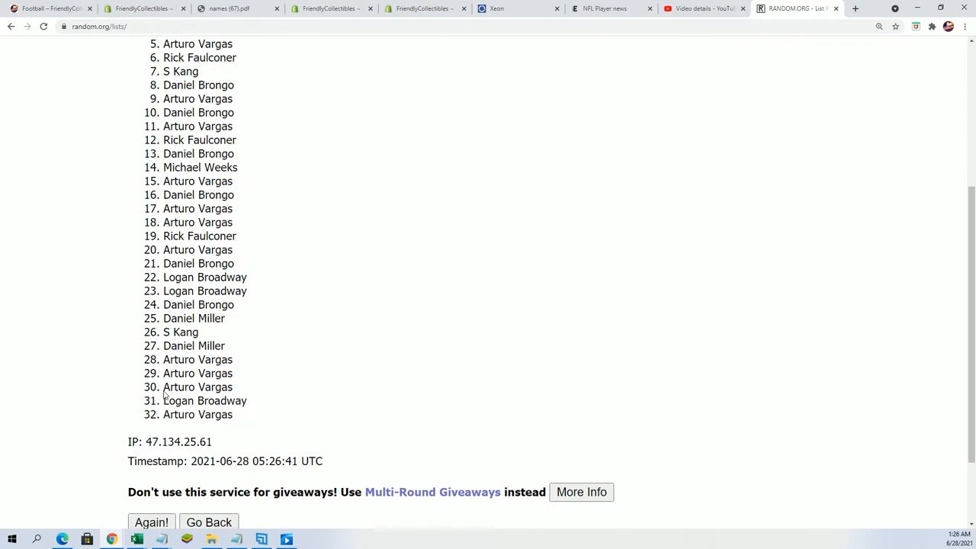
{"action": "scroll", "scroll_direction": "down", "scroll_amount": 3}
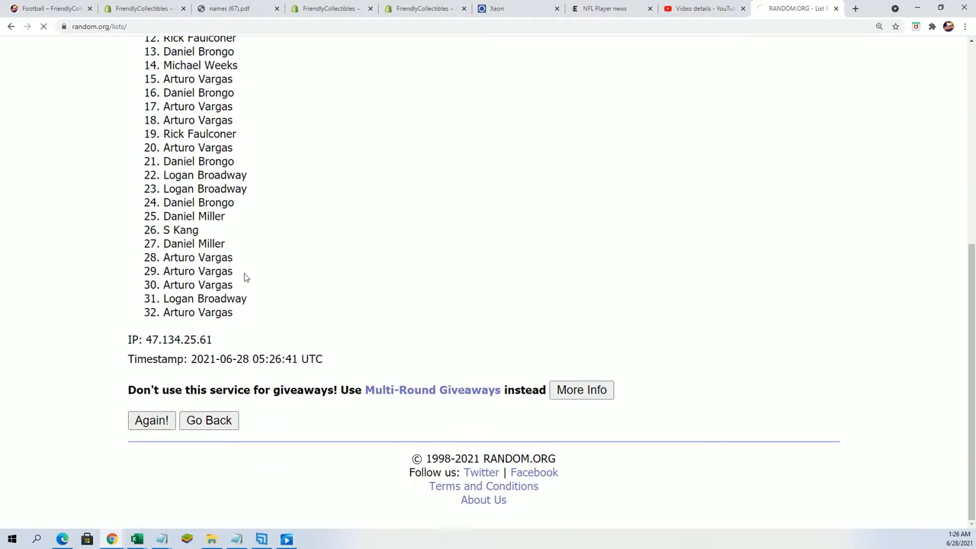
{"action": "left_click", "coordinate": [151, 421]}
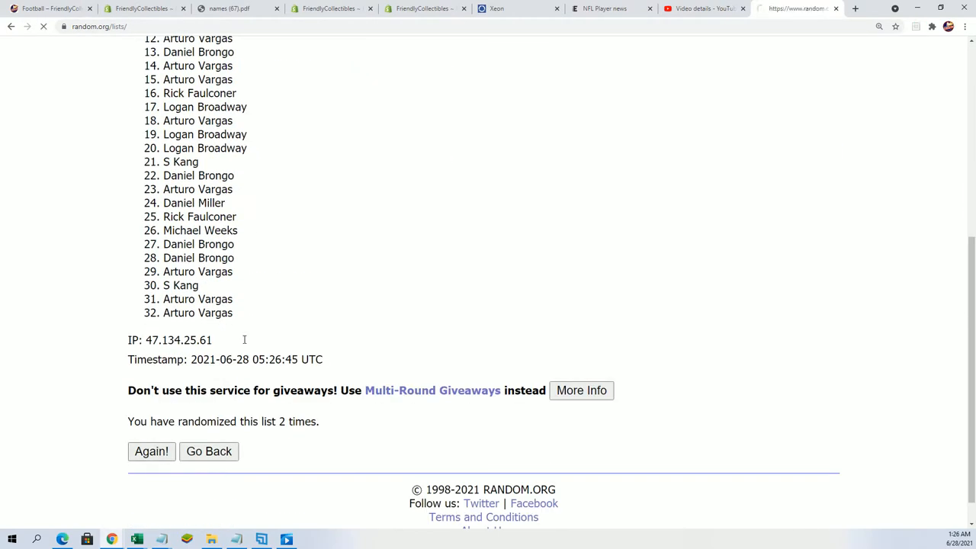
{"action": "left_click", "coordinate": [151, 451]}
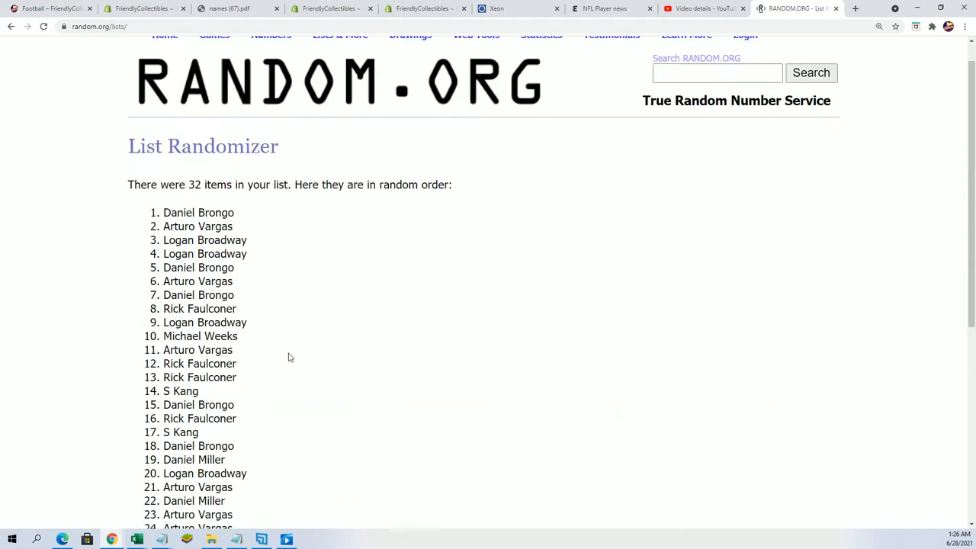
{"action": "scroll", "scroll_direction": "down", "scroll_amount": 3}
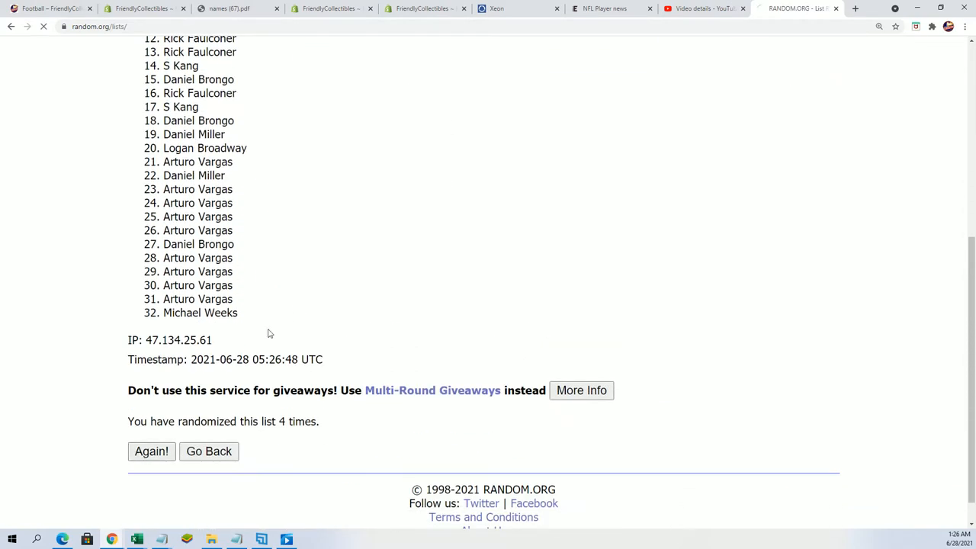
{"action": "left_click", "coordinate": [151, 451]}
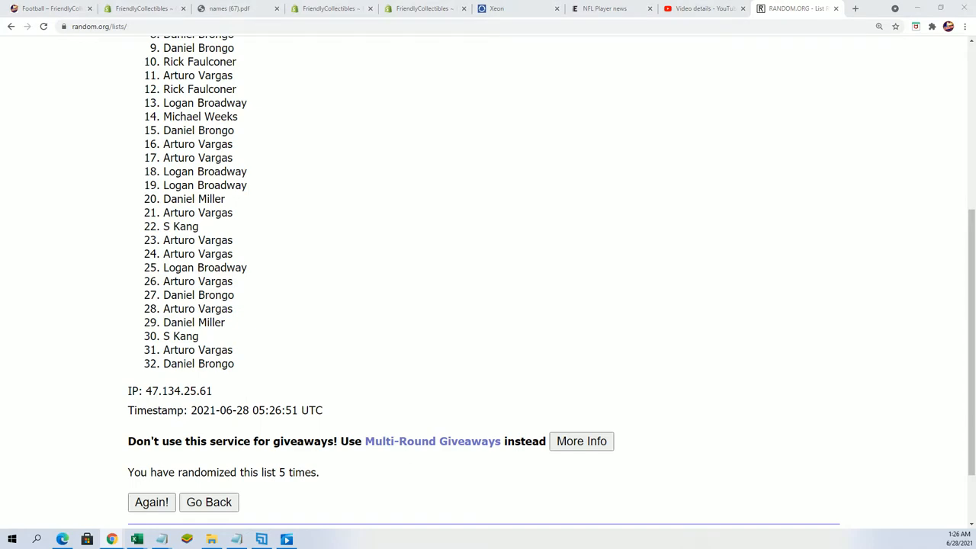
{"action": "mouse_move", "coordinate": [182, 488]}
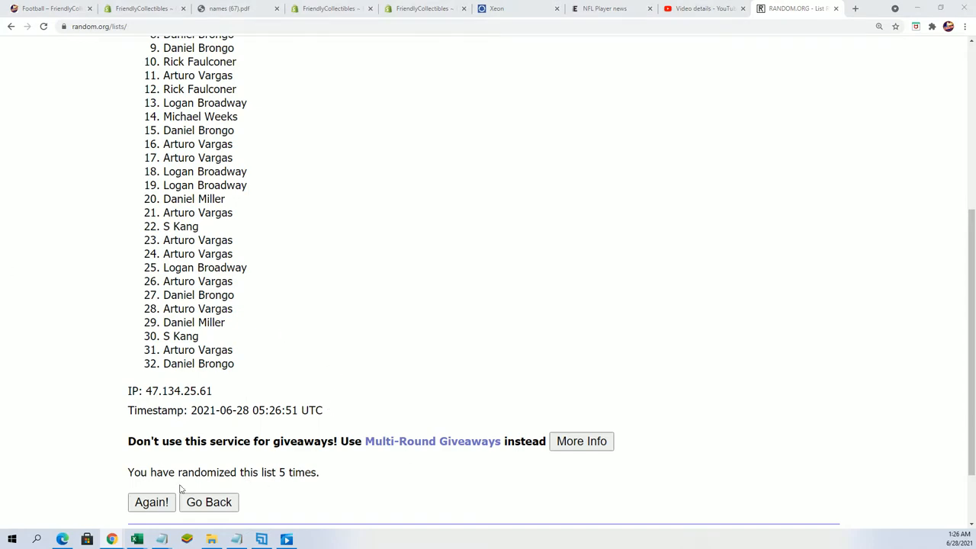
{"action": "left_click", "coordinate": [151, 502]}
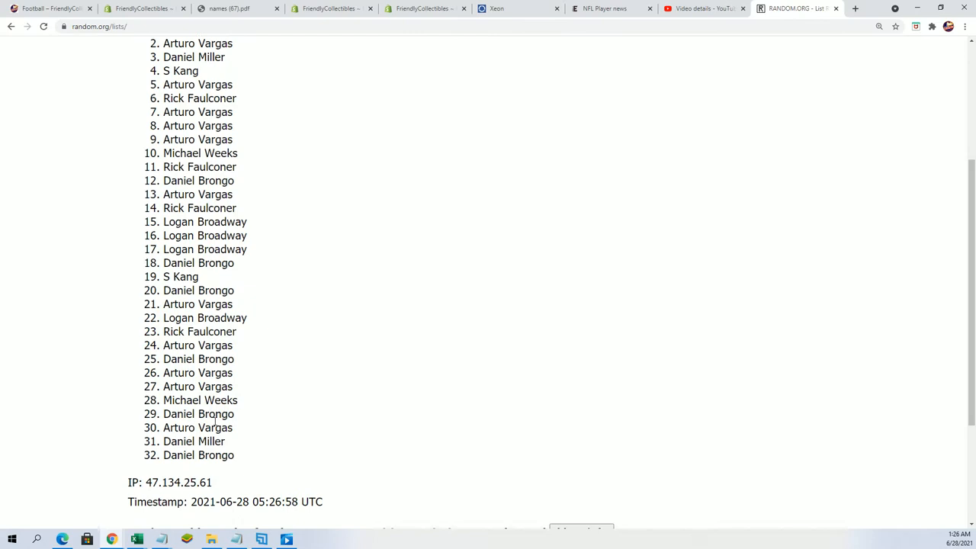
{"action": "scroll", "scroll_direction": "down", "scroll_amount": 3}
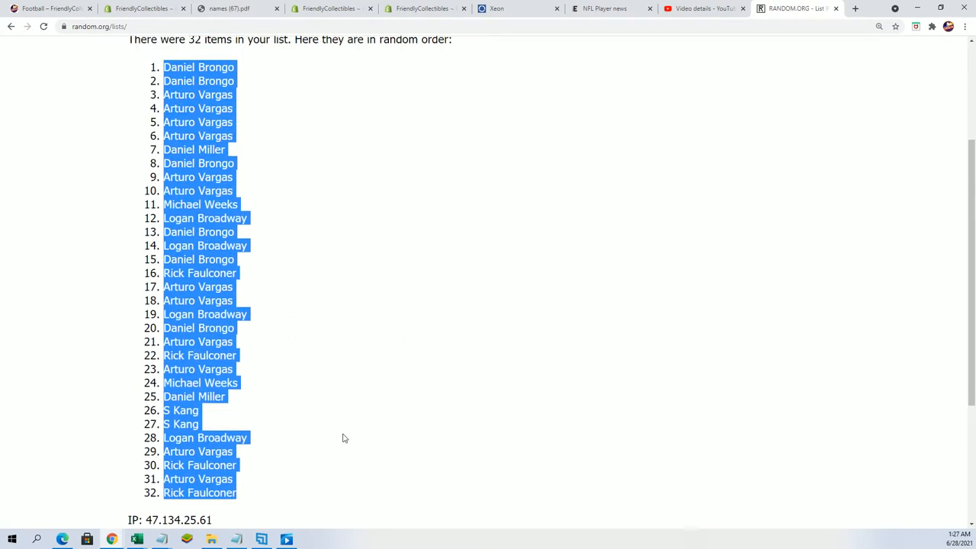
Paste the shuffled owner names into A2 as plain Text via Paste Special.
{"action": "scroll", "scroll_direction": "down", "scroll_amount": 3}
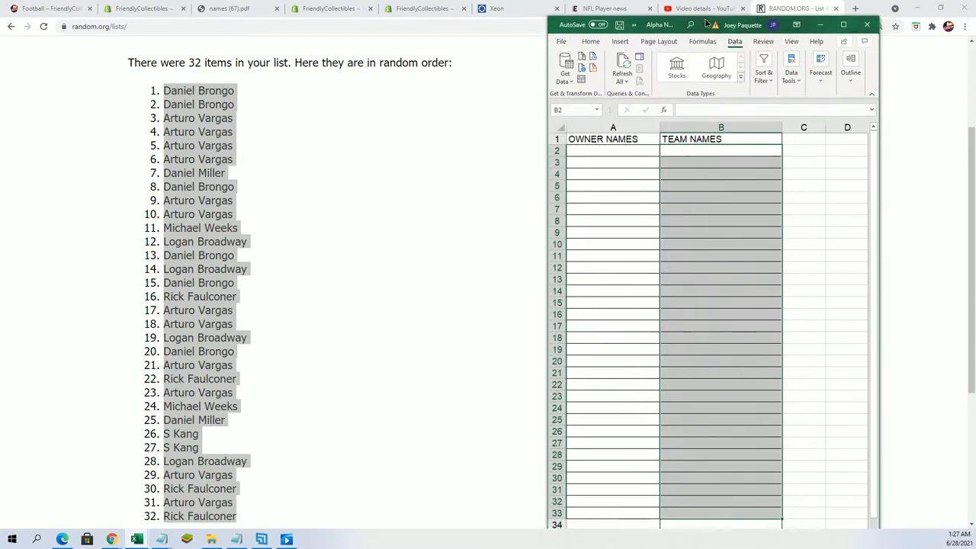
{"action": "right_click", "coordinate": [613, 155]}
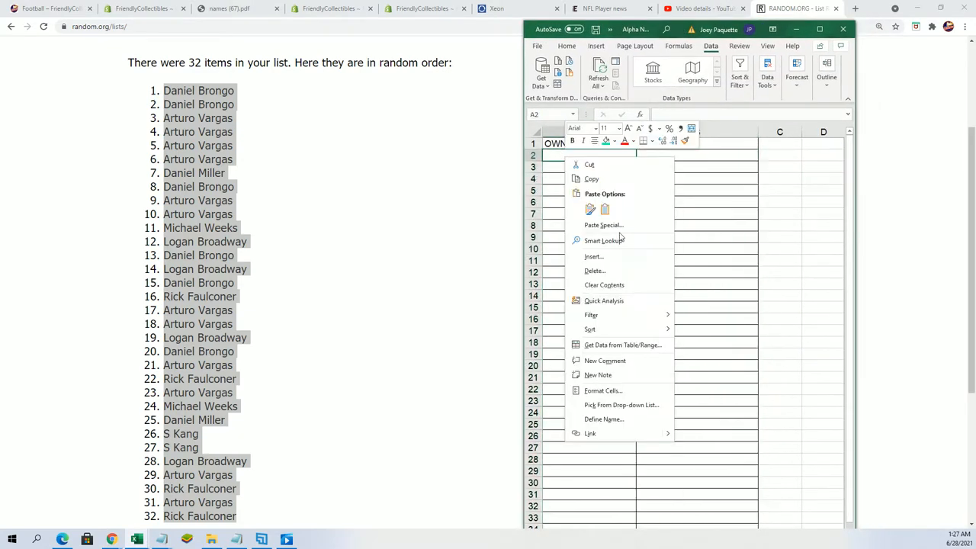
{"action": "left_click", "coordinate": [604, 225]}
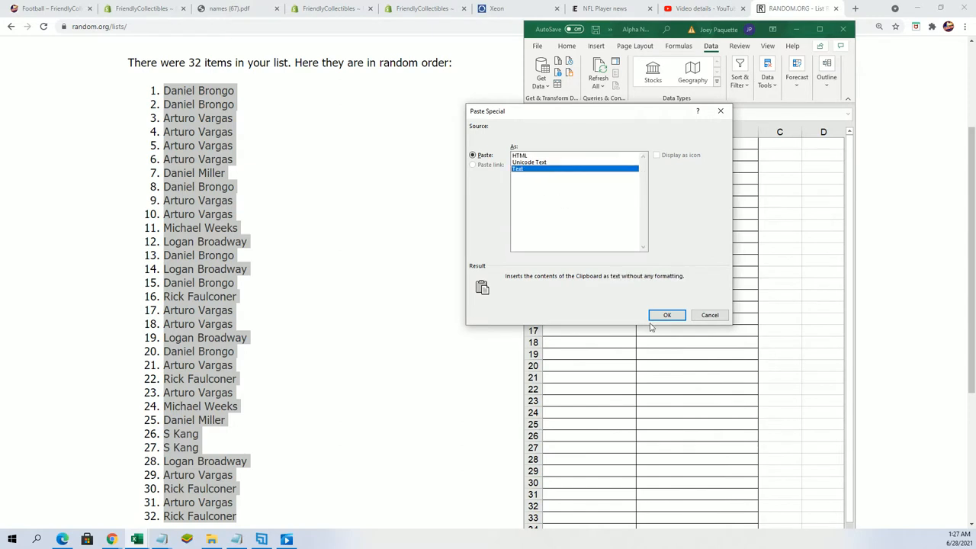
{"action": "left_click", "coordinate": [666, 314]}
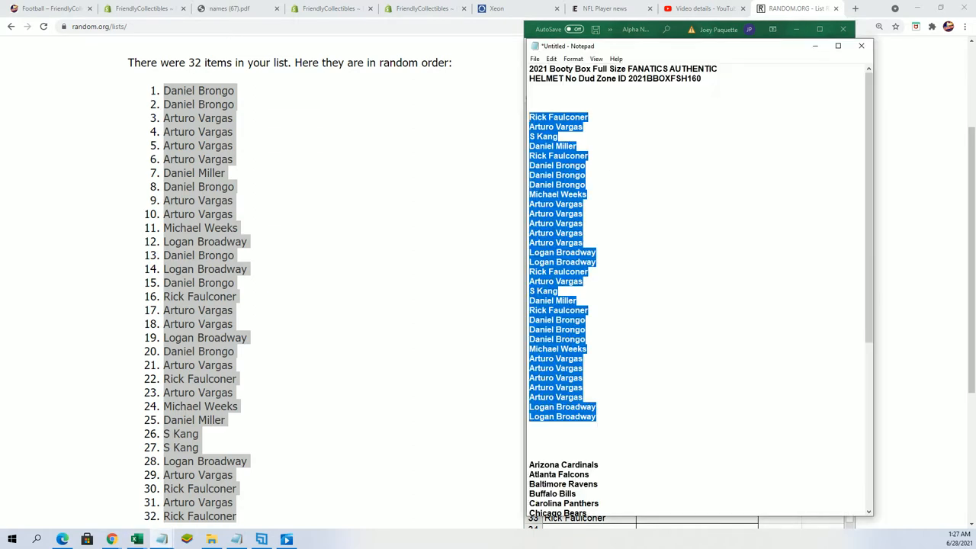
{"action": "scroll", "scroll_direction": "down", "scroll_amount": 3}
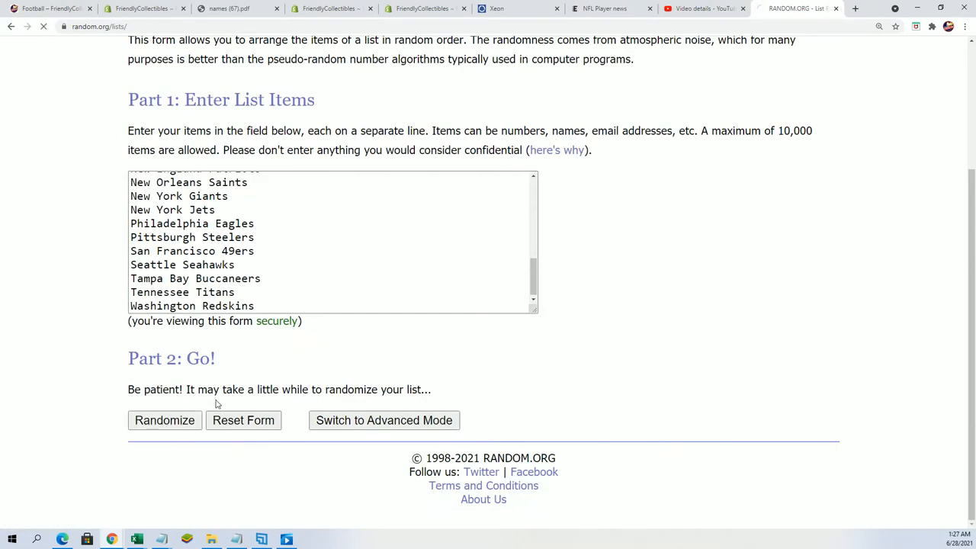
Randomize the 32 NFL team names and reshuffle them several more times.
{"action": "left_click", "coordinate": [165, 421]}
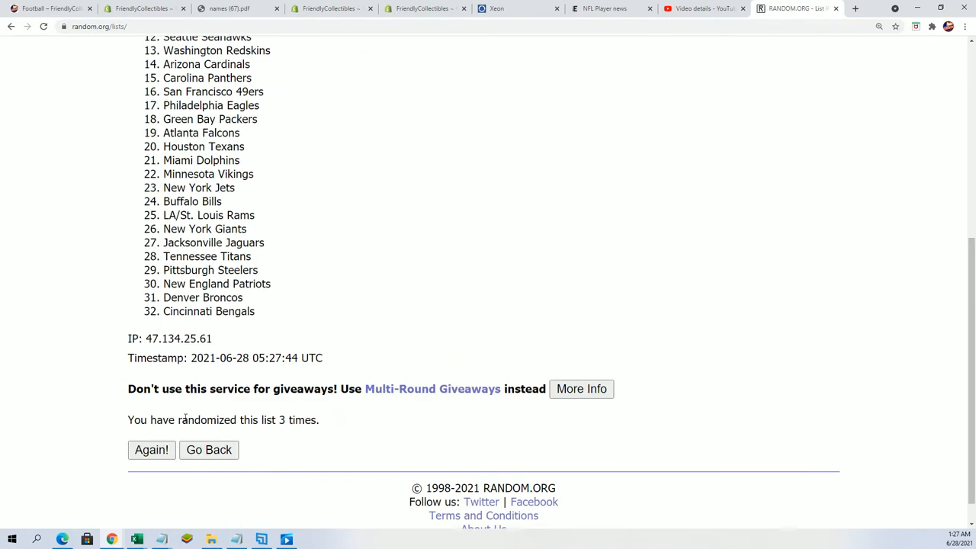
{"action": "left_click", "coordinate": [151, 448]}
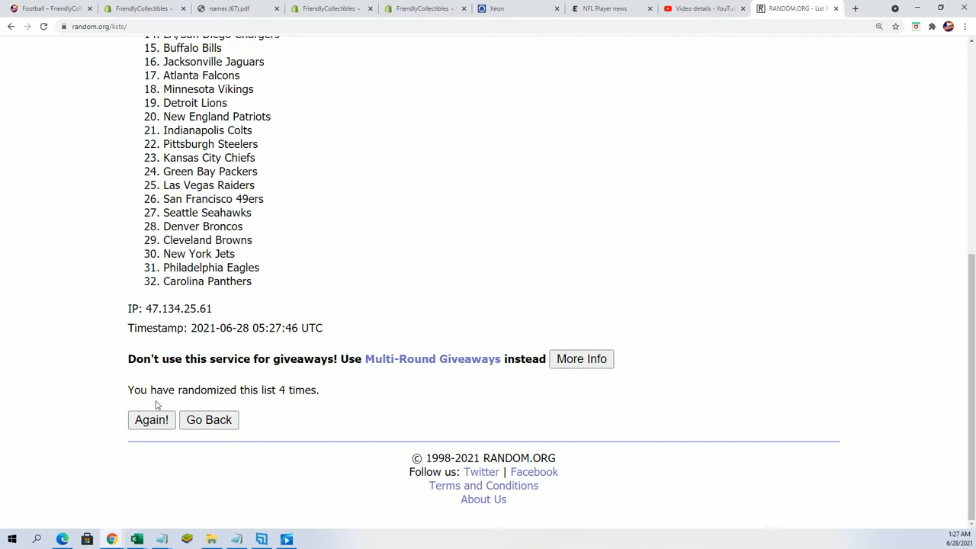
{"action": "left_click", "coordinate": [151, 420]}
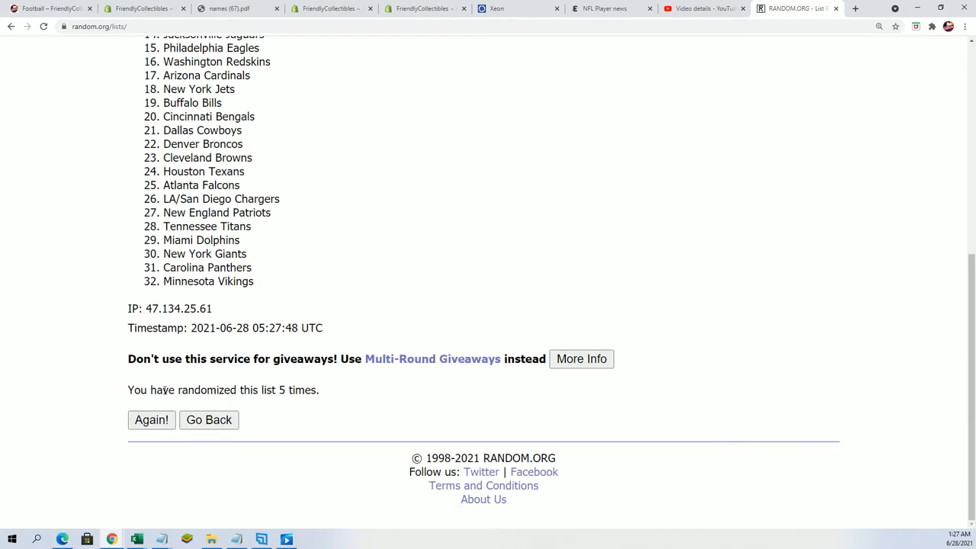
{"action": "left_click", "coordinate": [151, 419]}
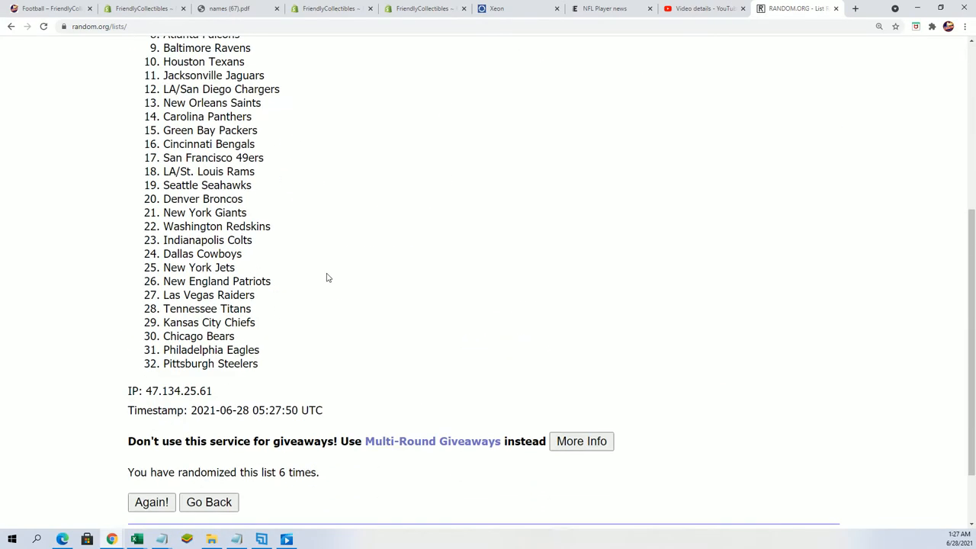
{"action": "scroll", "scroll_direction": "down", "scroll_amount": 3}
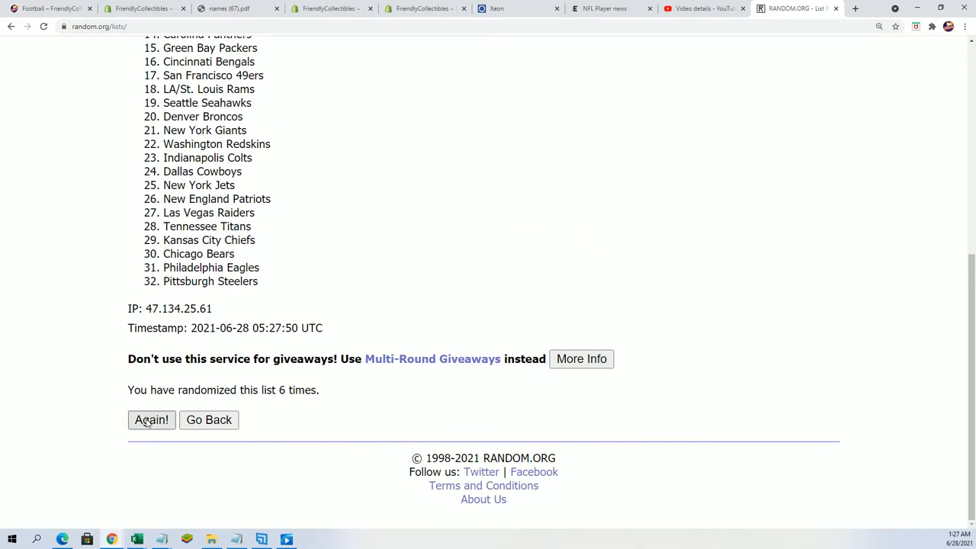
{"action": "left_click", "coordinate": [151, 420]}
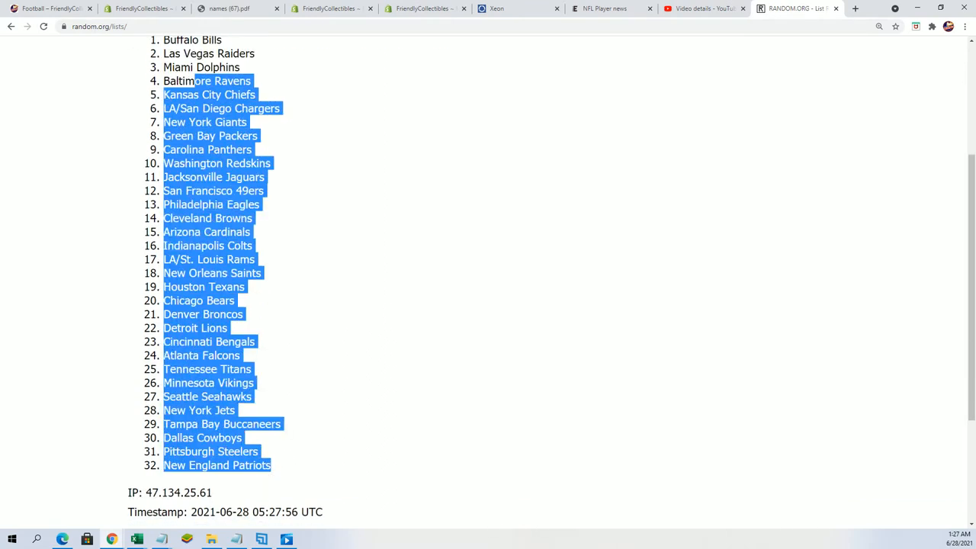
Copy the shuffled teams and paste them into B2 as plain Text via Paste Special.
{"action": "right_click", "coordinate": [192, 67]}
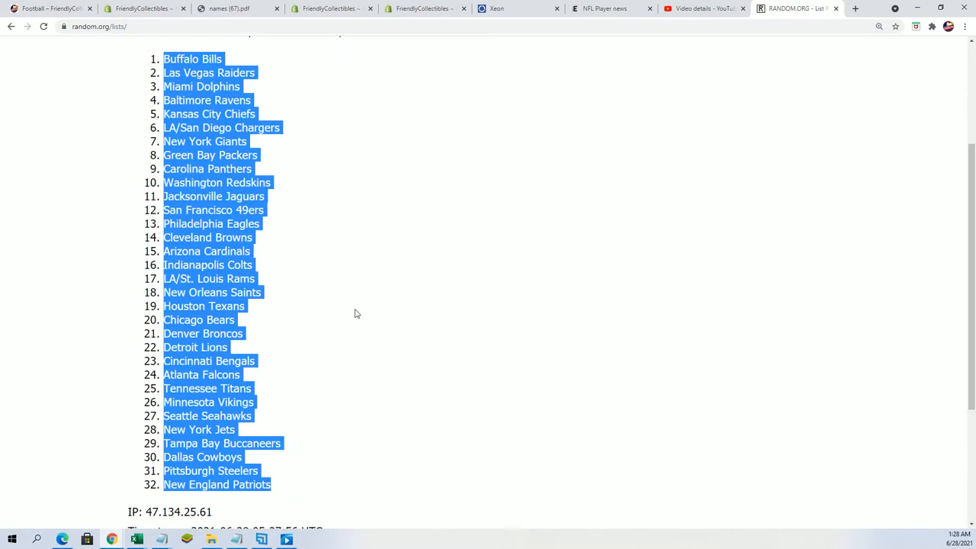
{"action": "left_click", "coordinate": [353, 315]}
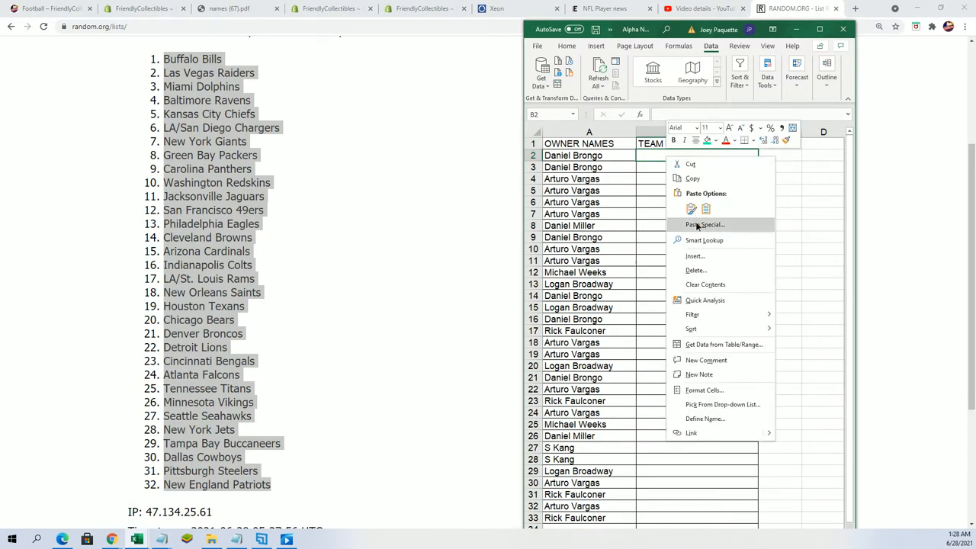
{"action": "left_click", "coordinate": [704, 224]}
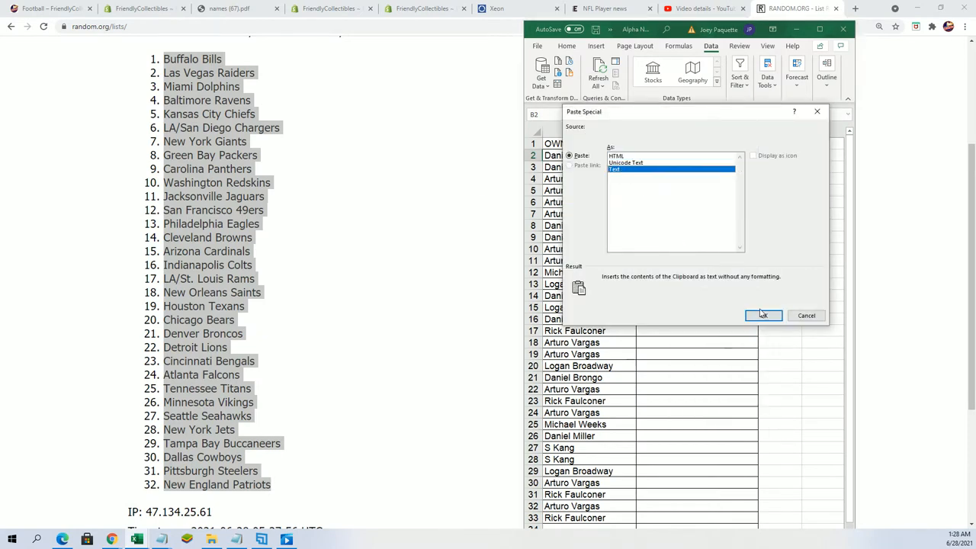
{"action": "left_click", "coordinate": [763, 315]}
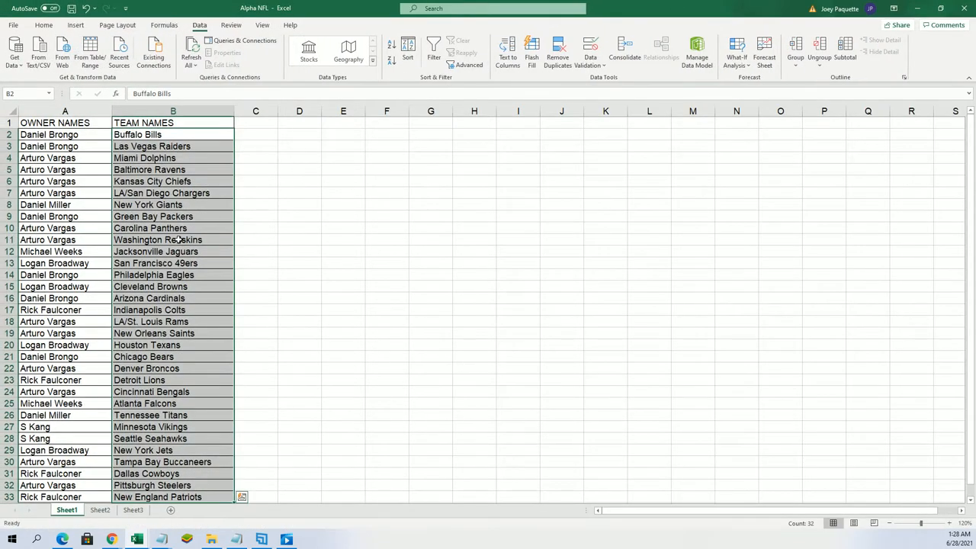
{"action": "left_click", "coordinate": [153, 217]}
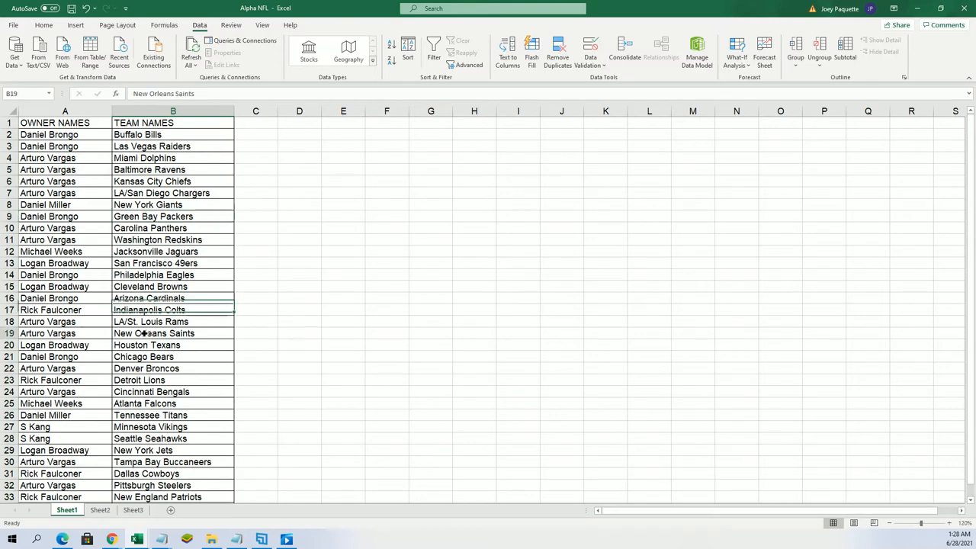
{"action": "left_click", "coordinate": [174, 390]}
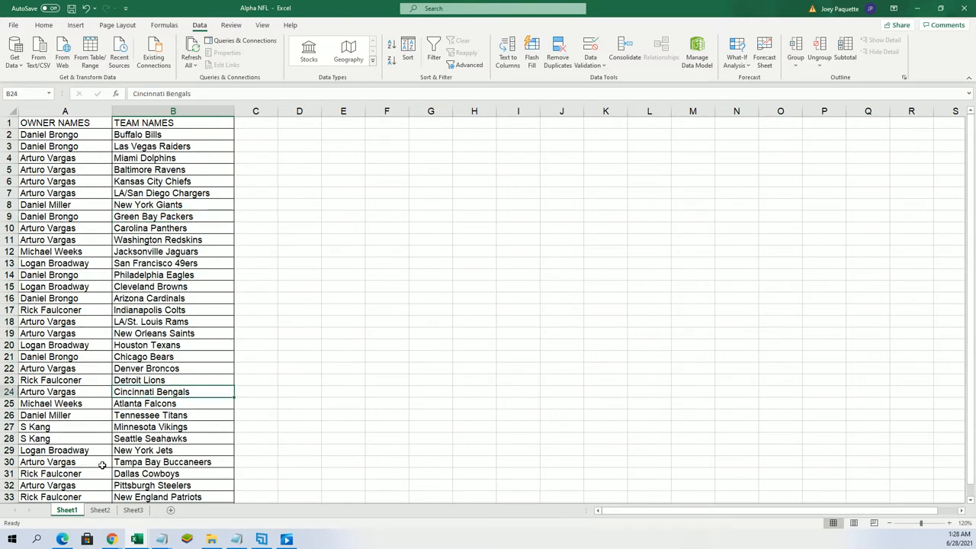
{"action": "left_click", "coordinate": [174, 460]}
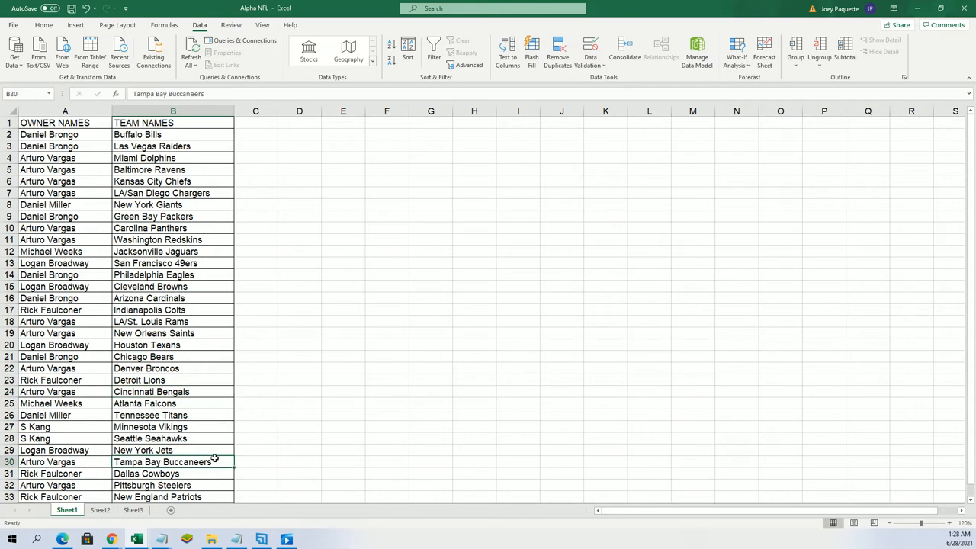
{"action": "left_click", "coordinate": [173, 485]}
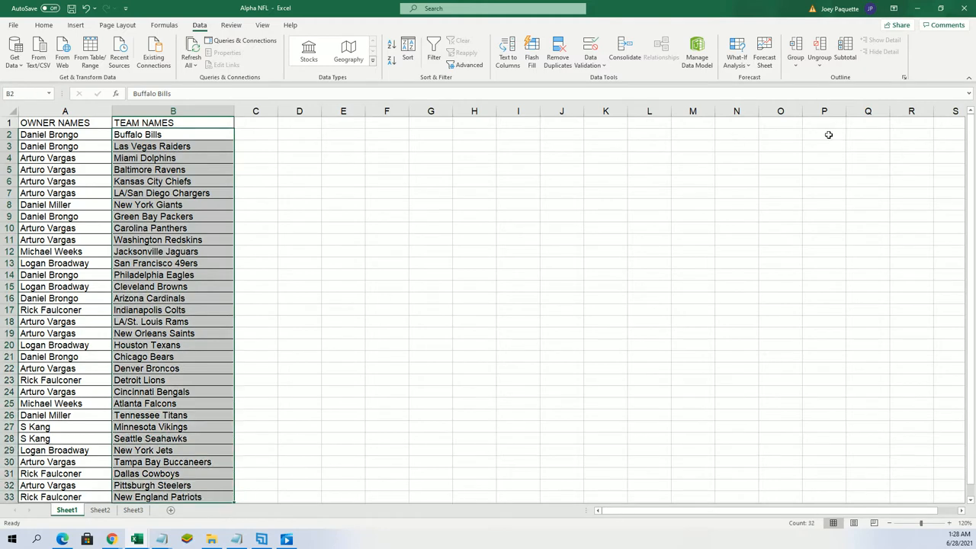
{"action": "mouse_move", "coordinate": [418, 61]}
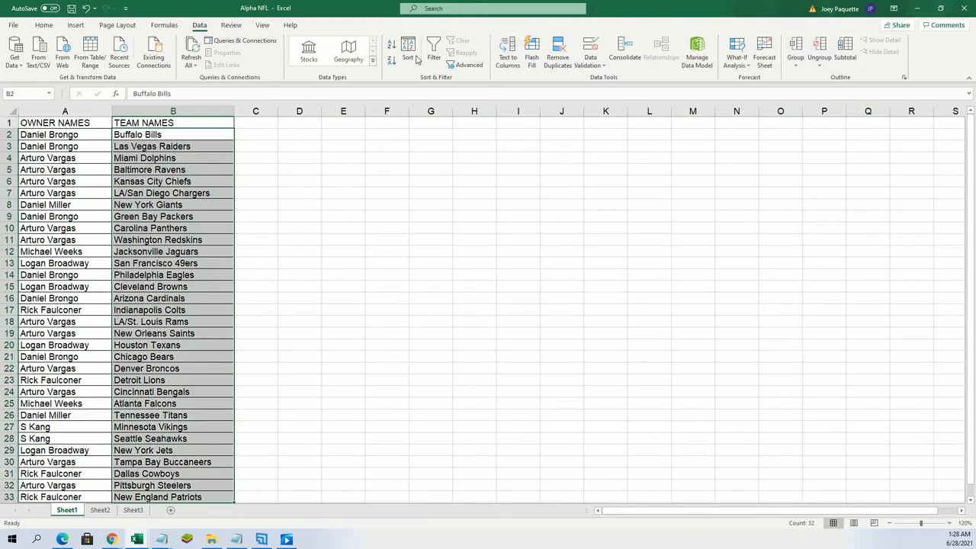
Start an A-to-Z sort on TEAM NAMES, expanding the selection so owners stay with teams.
{"action": "left_click", "coordinate": [391, 46]}
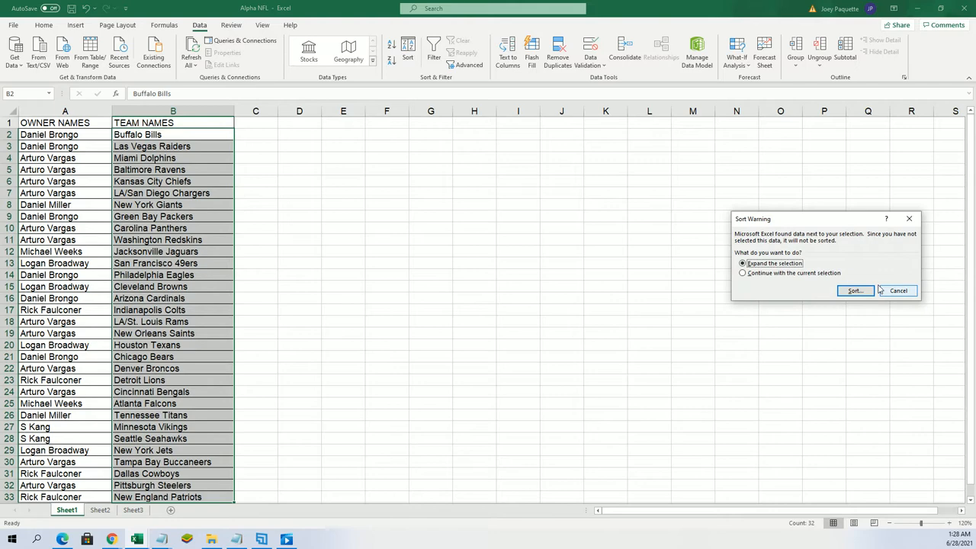
{"action": "left_click", "coordinate": [855, 290]}
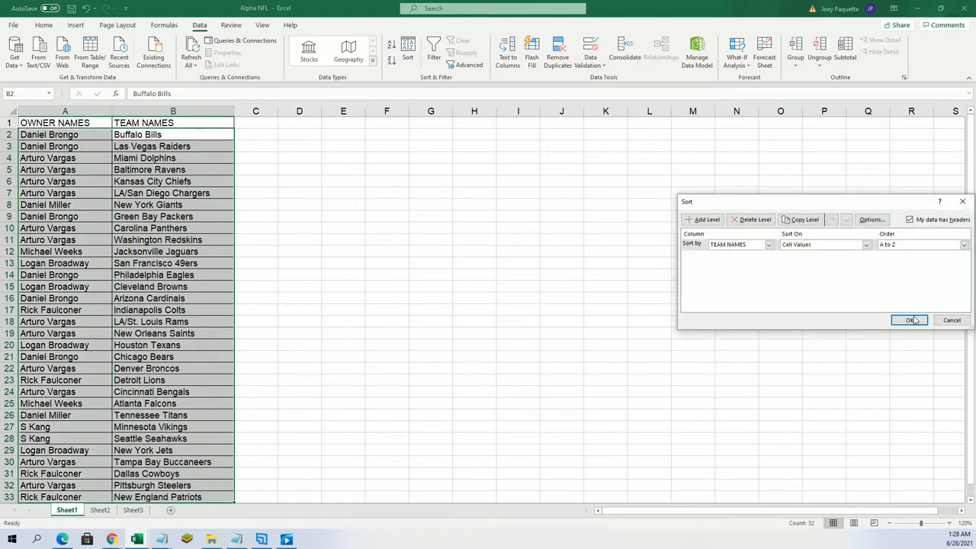